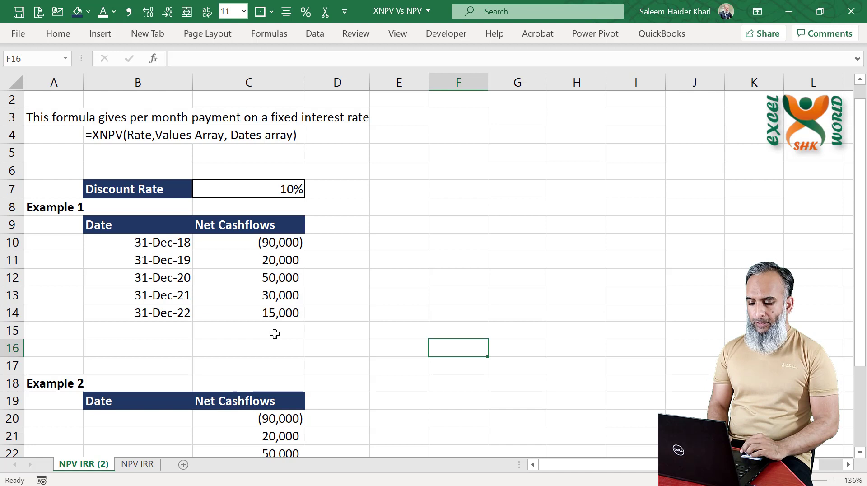
Start an XNPV formula in C15 using rate C7 and cash flows C10:C14.
click(248, 348)
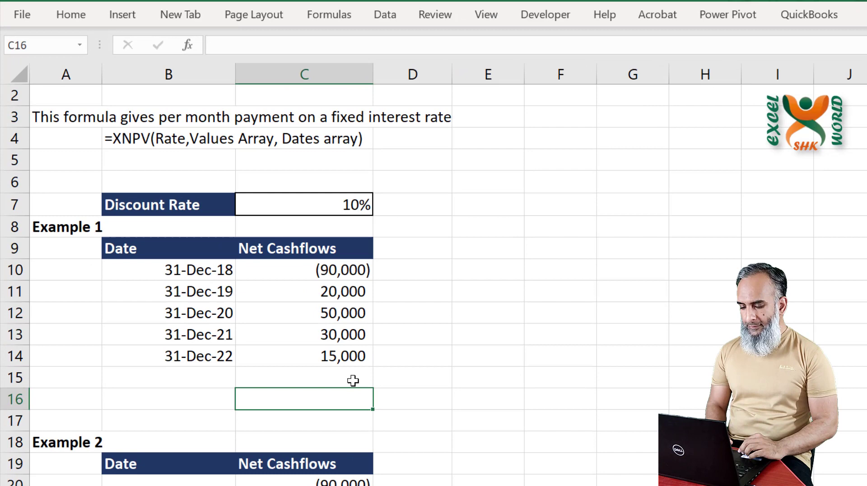
text(=)
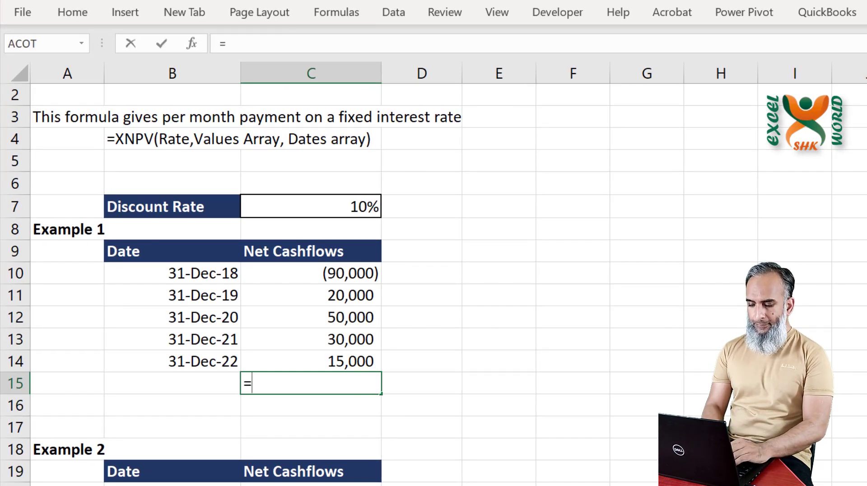
text(XNPV()
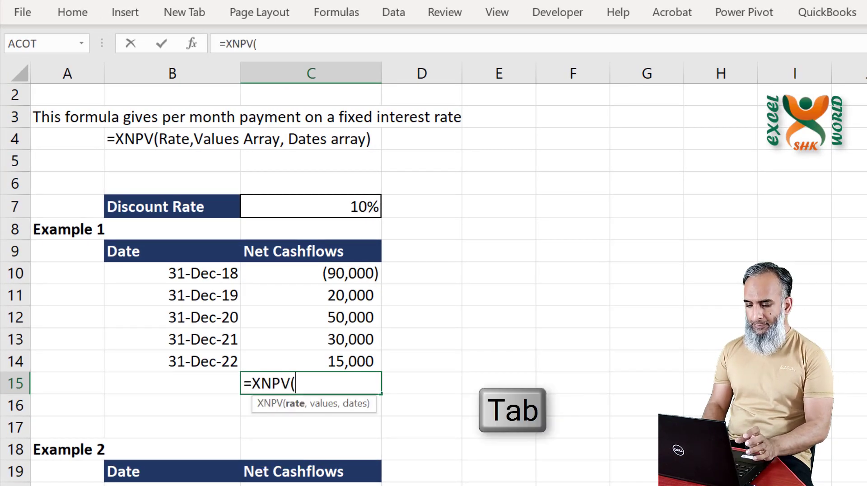
click(310, 361)
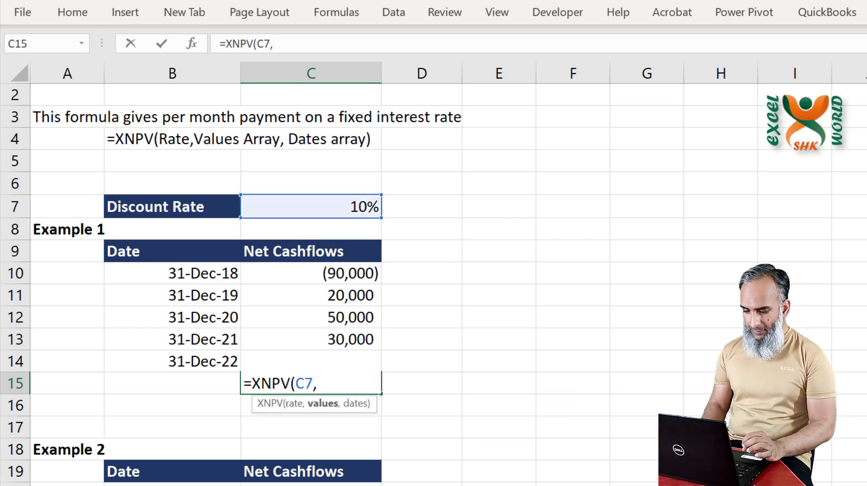
click(310, 360)
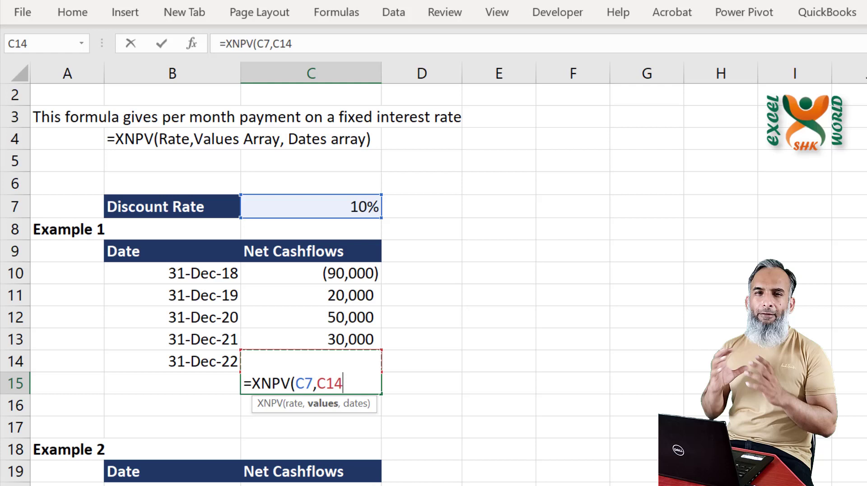
drag(310, 317, 311, 361)
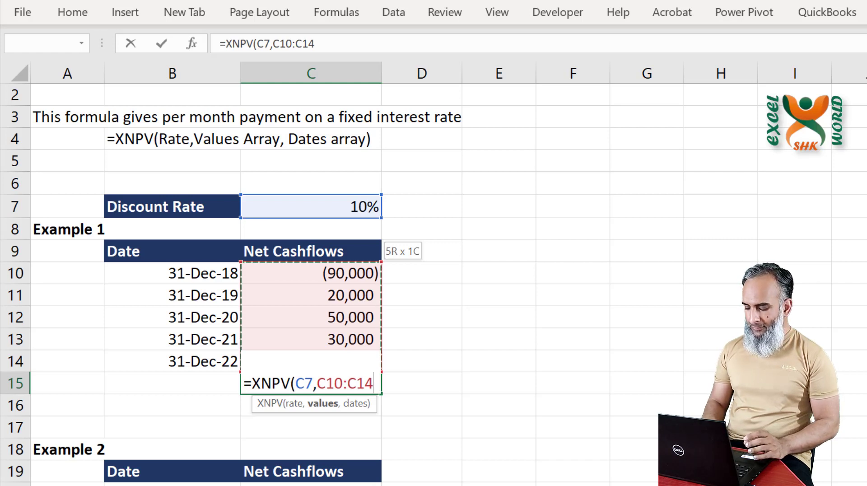
text(,)
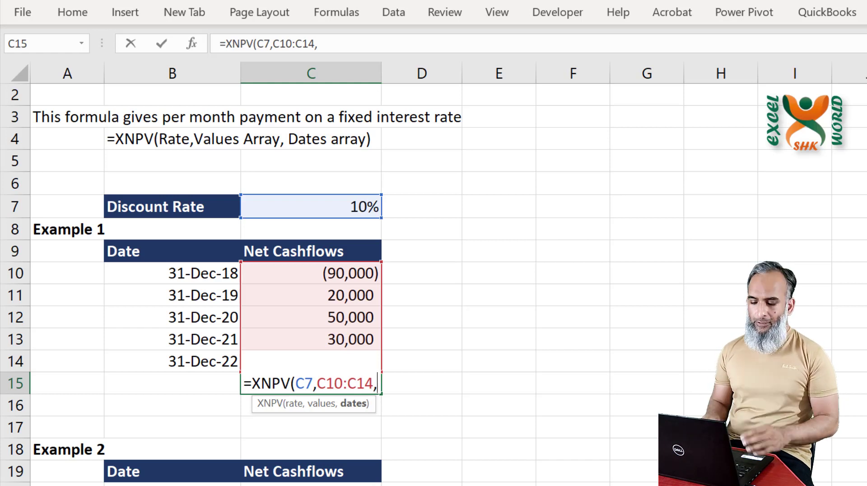
click(172, 360)
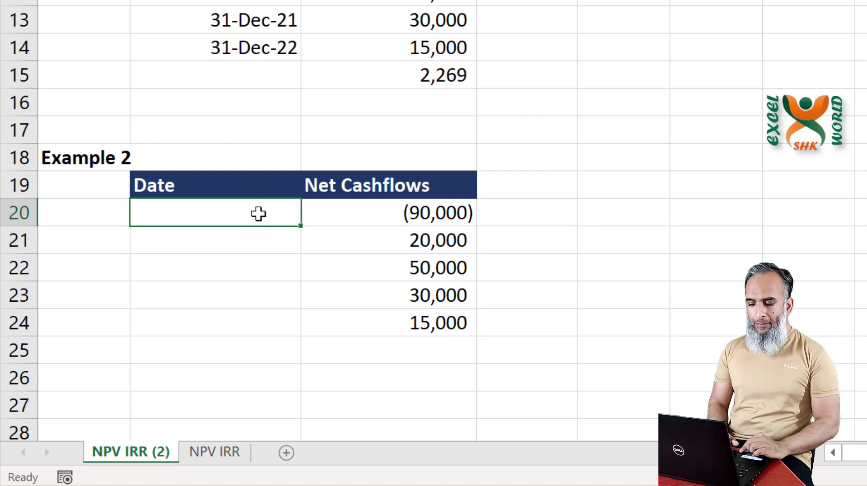
mouse_move(348, 340)
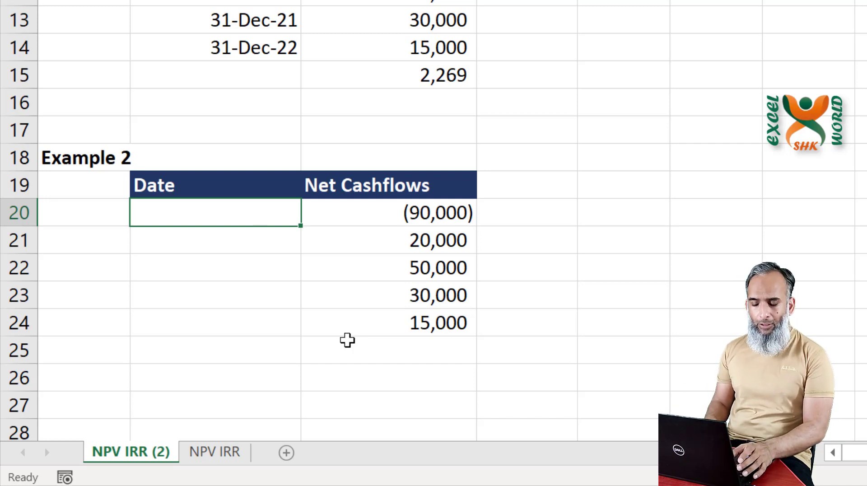
Enter Example 2's first dates, 15-Jan-21 and 20-Mar-21.
text(1)
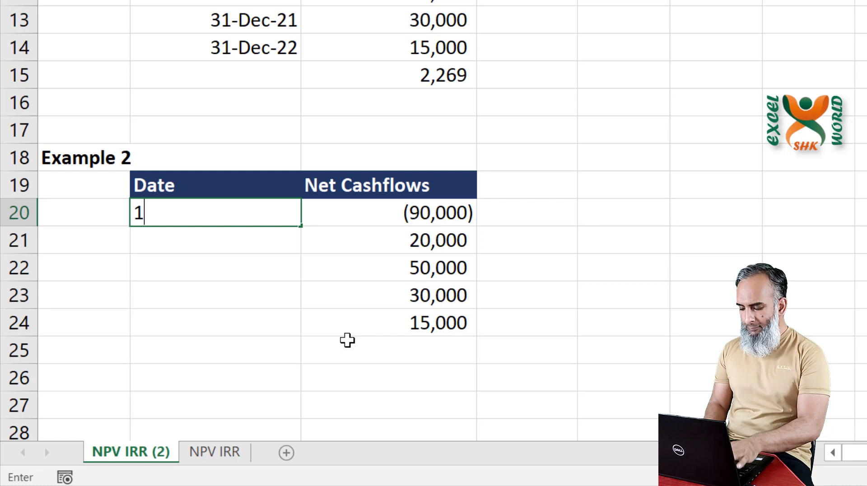
text(5-)
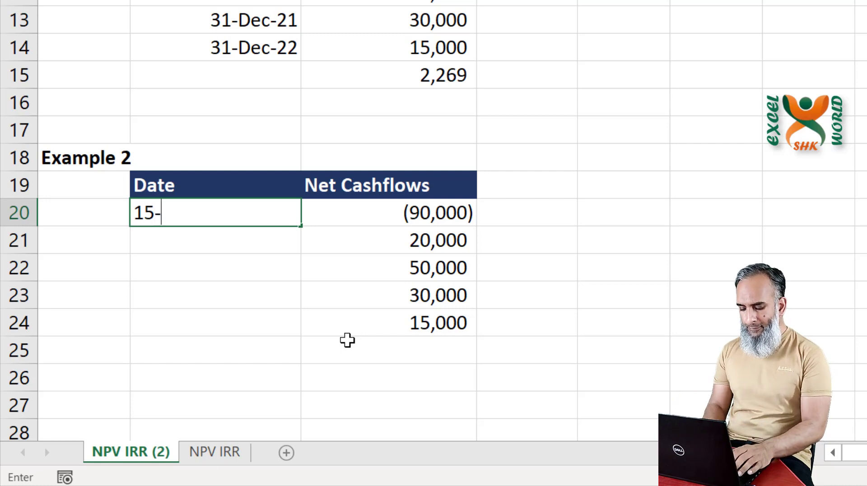
text(1-)
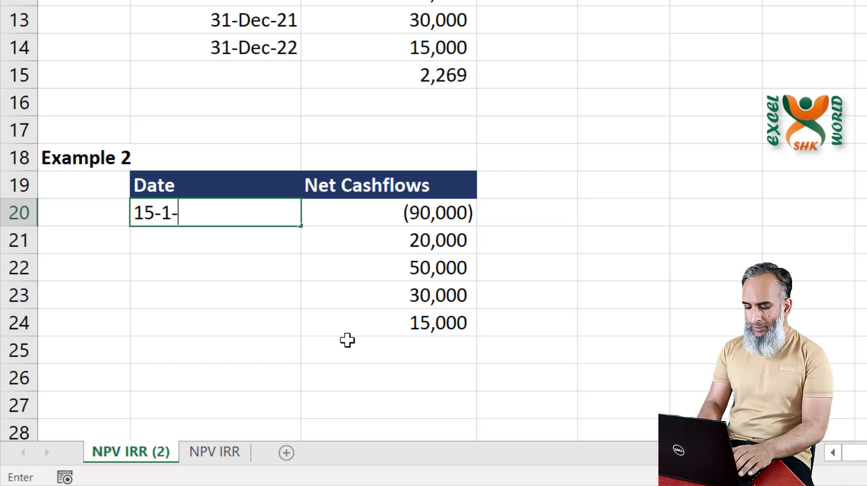
text(2)
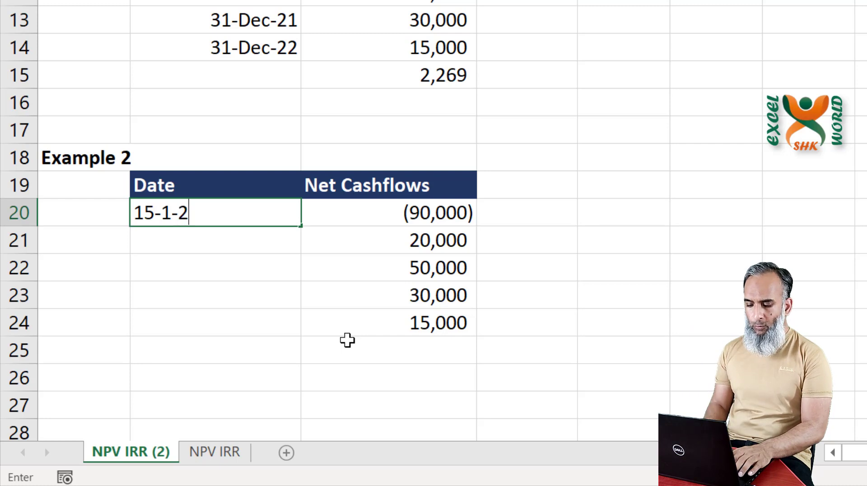
key(Enter)
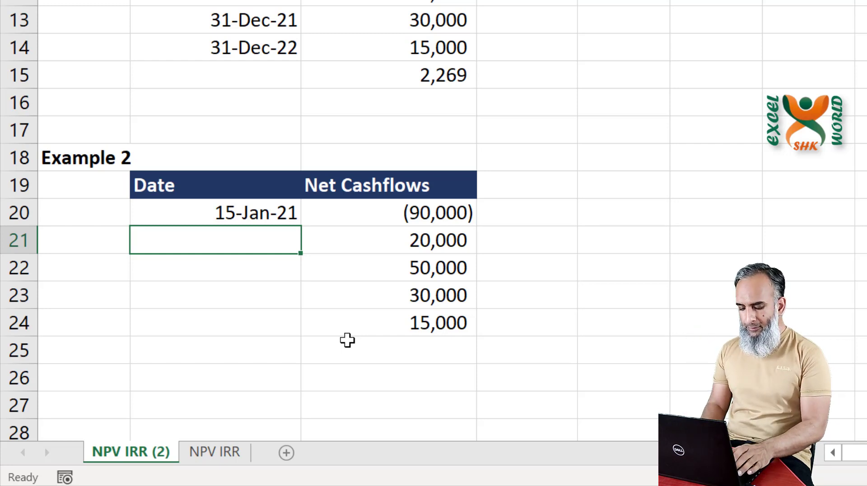
text(20-3)
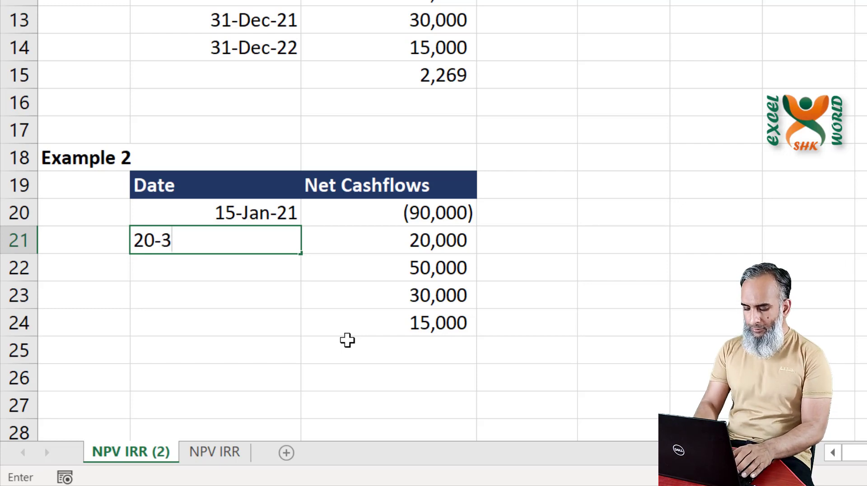
text(-21)
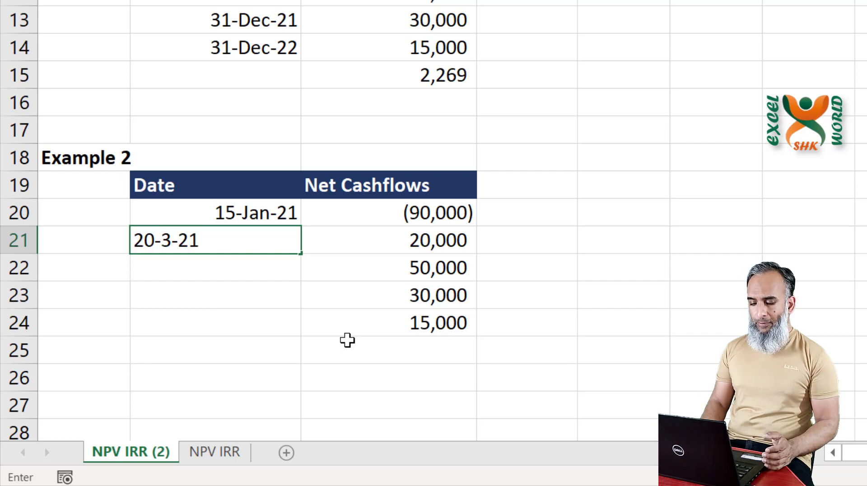
key(enter)
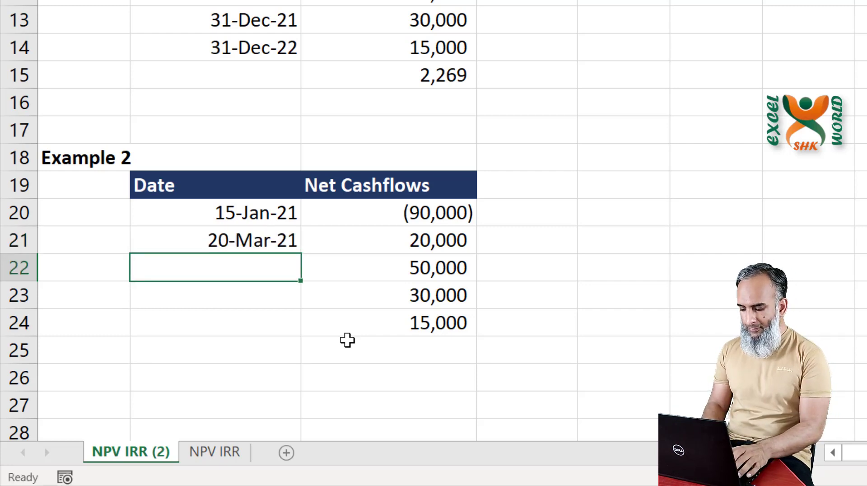
Enter the remaining dates 10-Oct-21, 31-Dec-21 and 28-Feb-22, and begin an XNPV formula.
text(10-10)
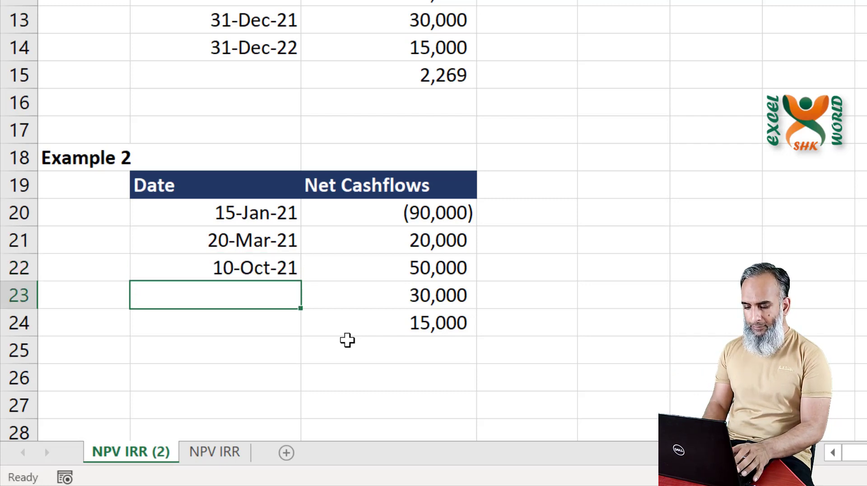
text(31)
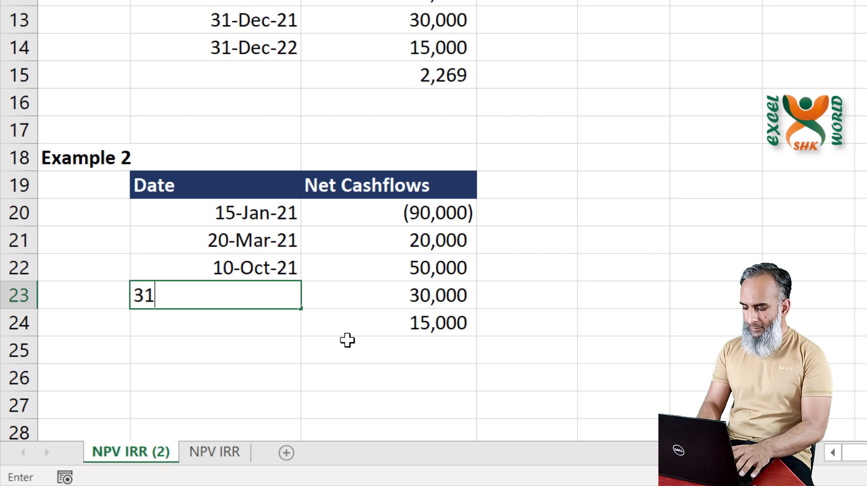
text(-12)
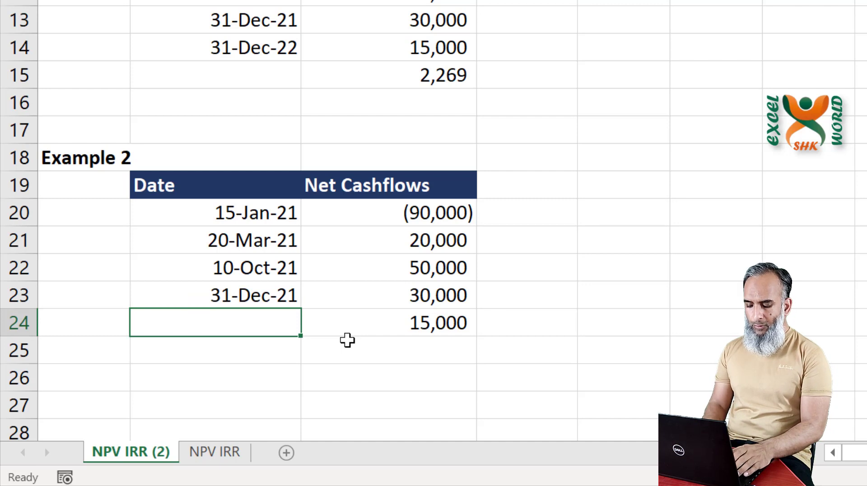
text(28-Feb-22)
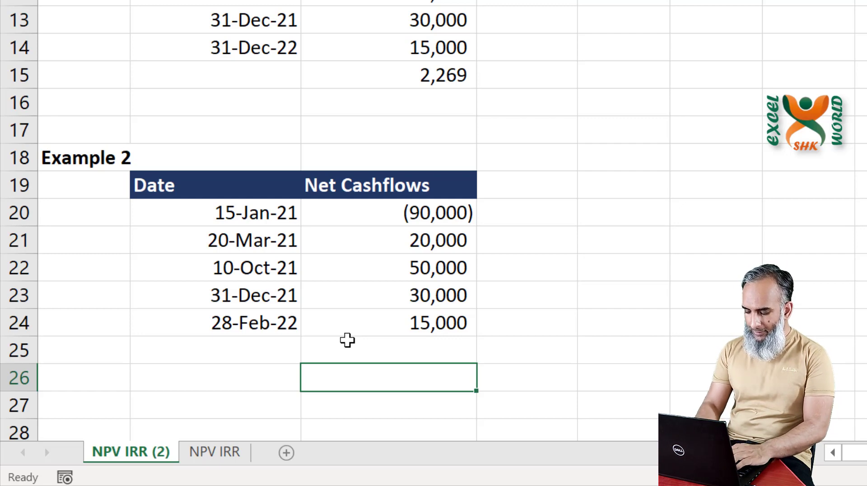
text(=xn)
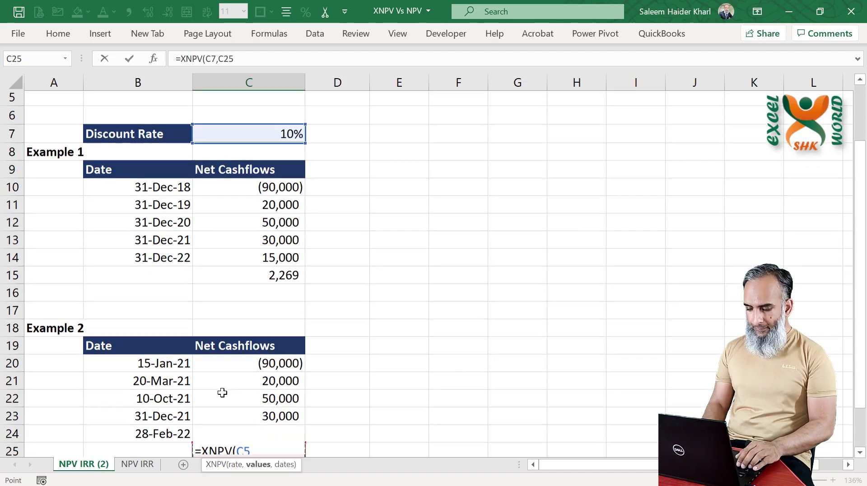
Complete Example 2's XNPV with cash flows C20:C24 and dates B20:B24, giving 17,149.45.
drag(248, 330, 248, 418)
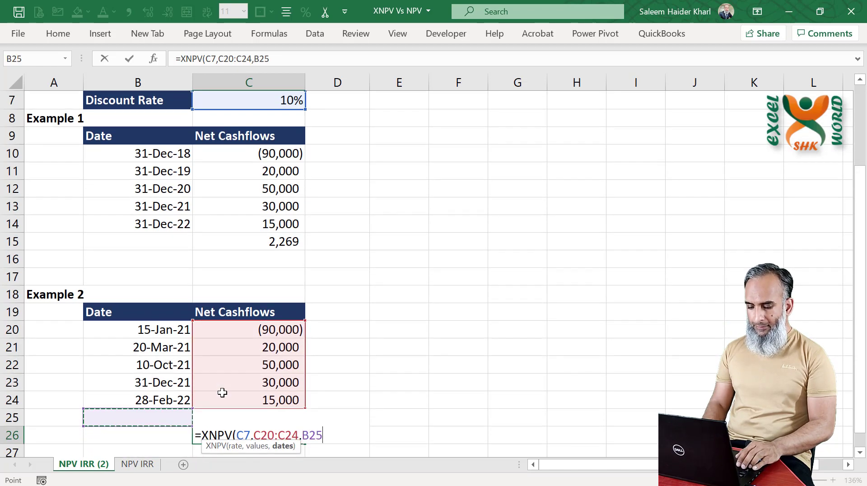
drag(137, 330, 138, 399)
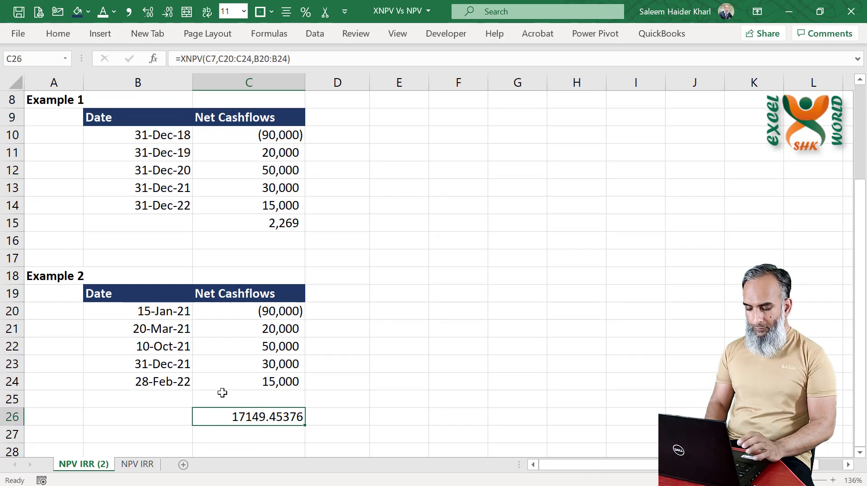
click(168, 11)
text(X)
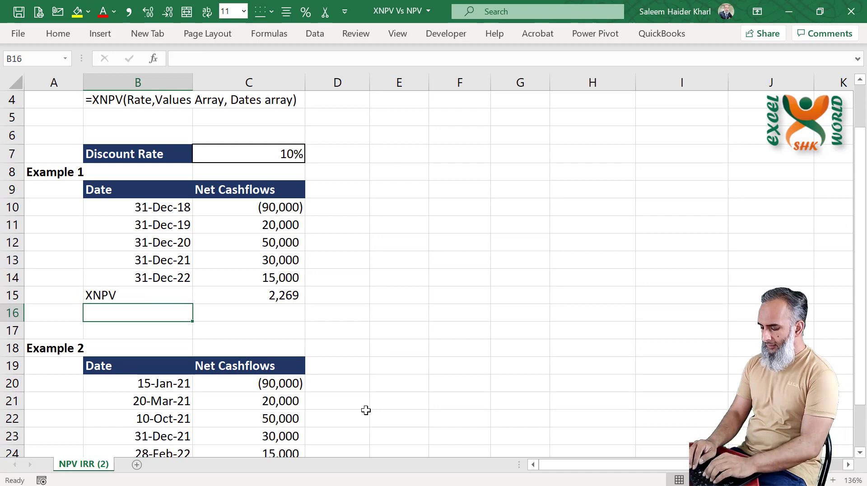
Label the row NPV and enter =NPV(C7, C11:C14) in C16, giving 2,289.
text(NPV)
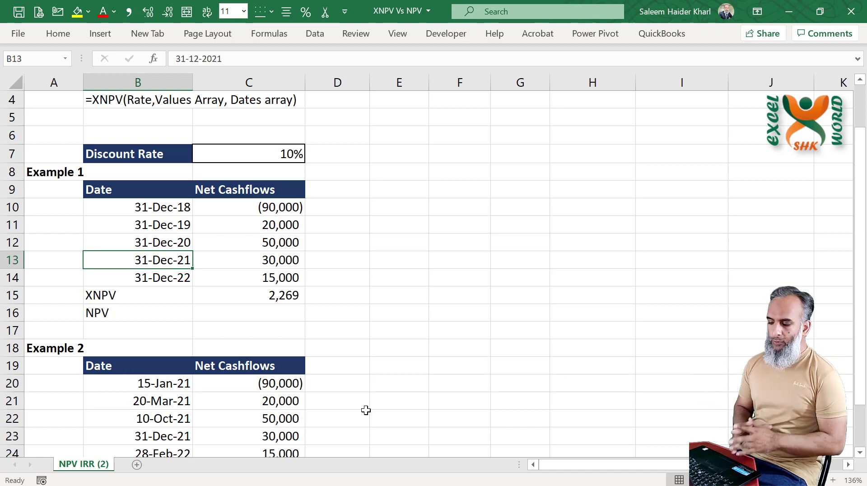
click(248, 313)
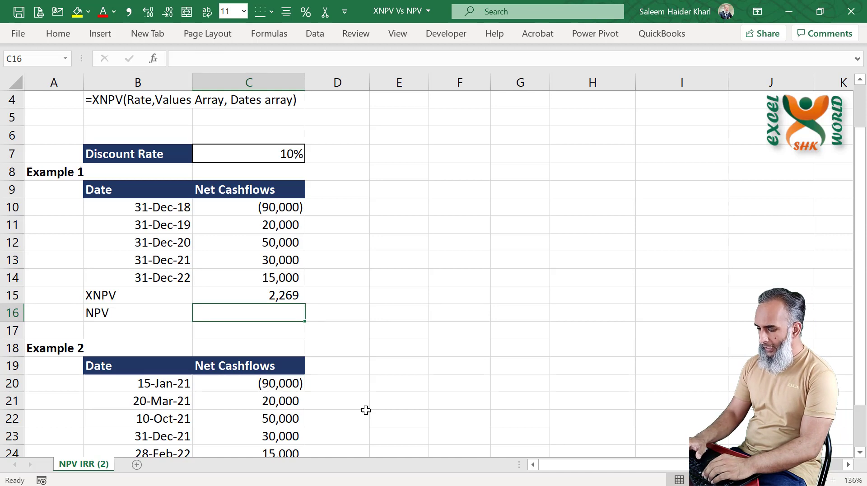
text(=npv)
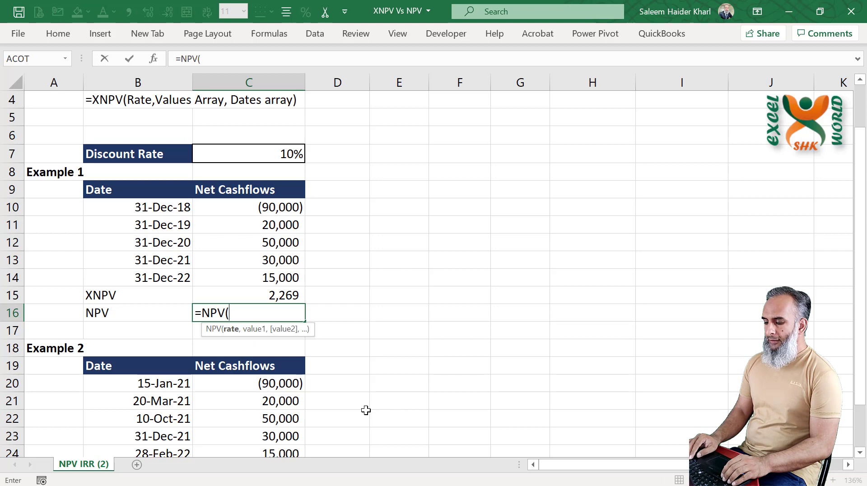
click(248, 127)
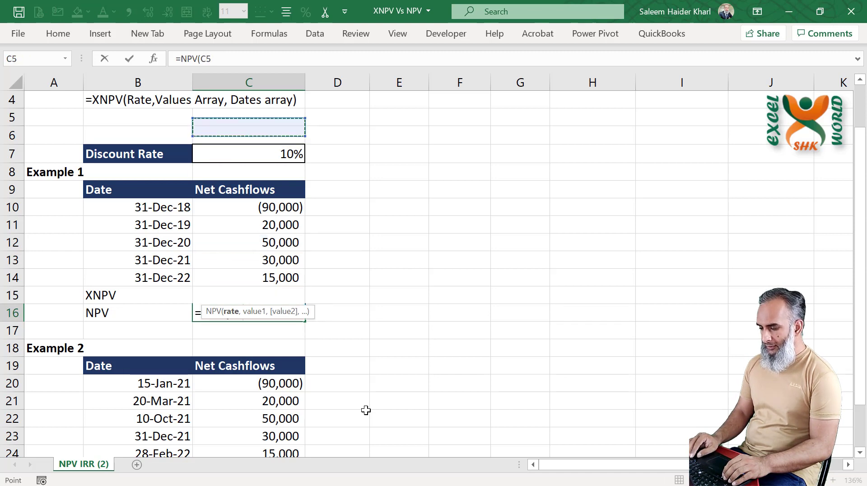
click(248, 153)
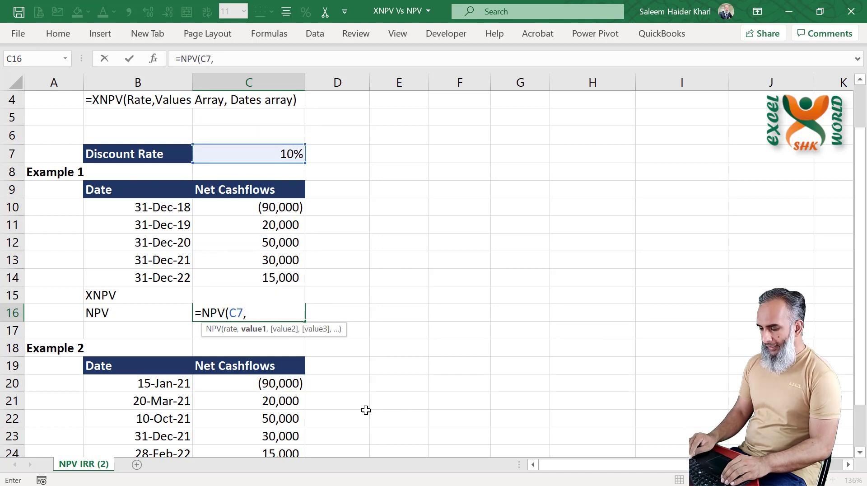
drag(248, 242, 248, 278)
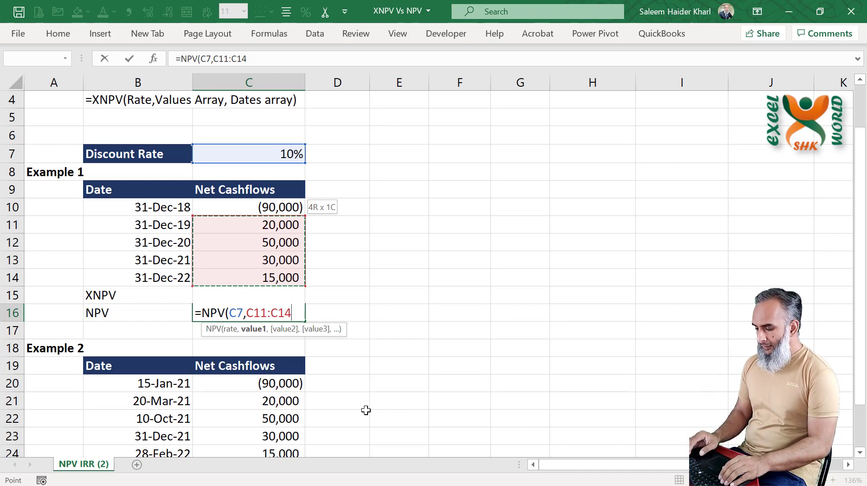
text())
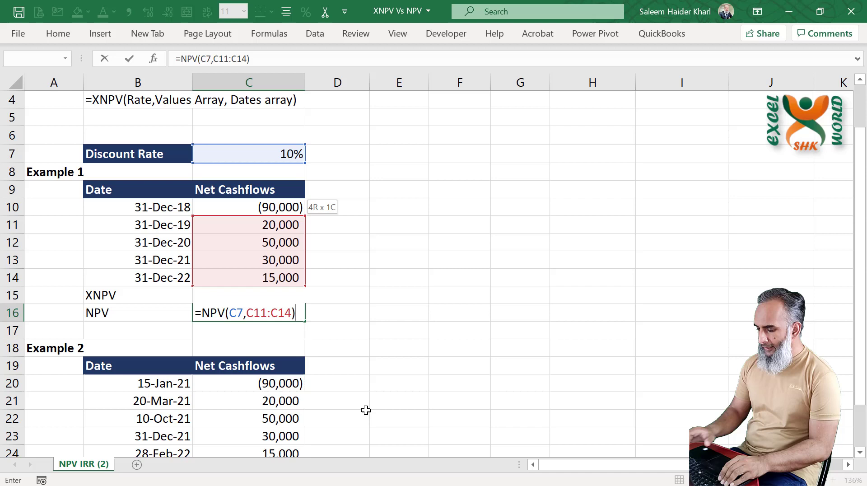
click(248, 207)
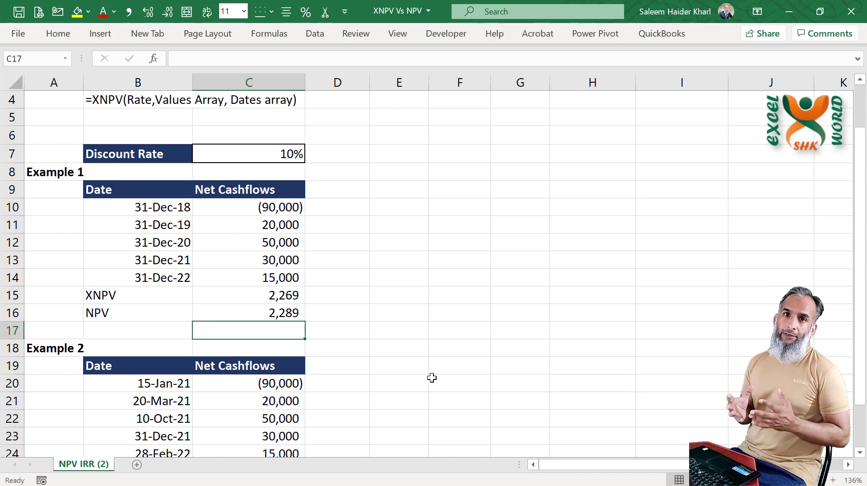
text(=)
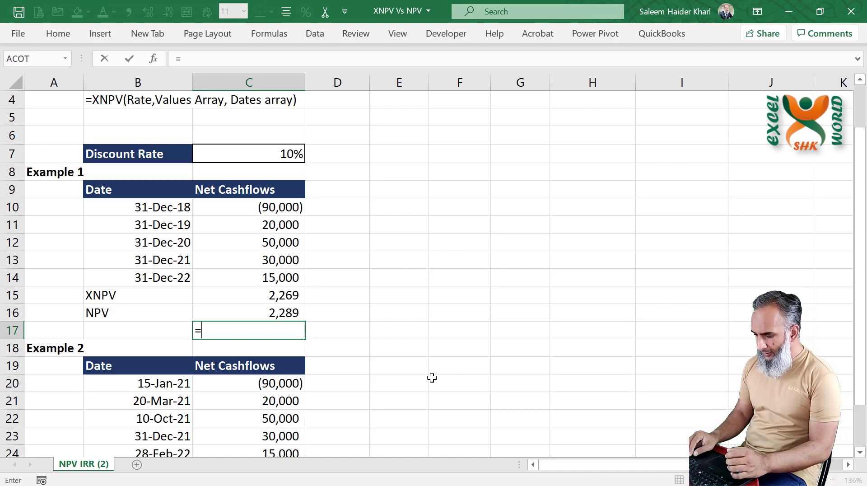
Subtract the NPV result from the XNPV result in C17, giving (19).
click(248, 295)
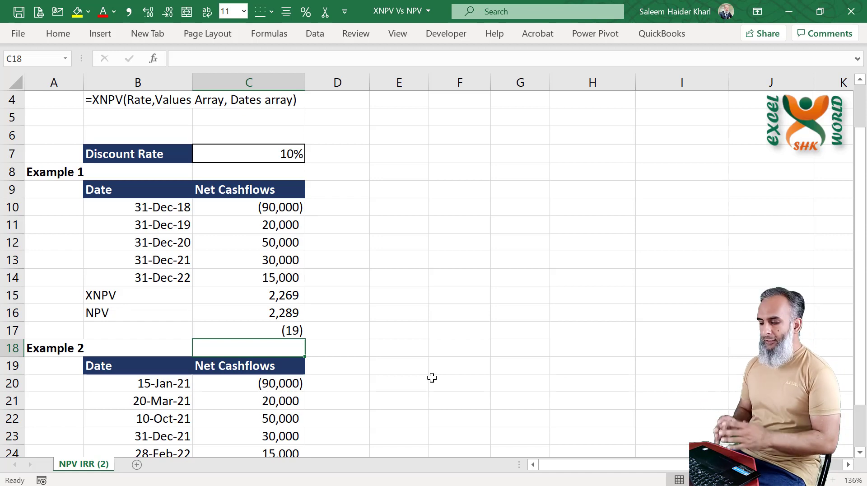
click(248, 330)
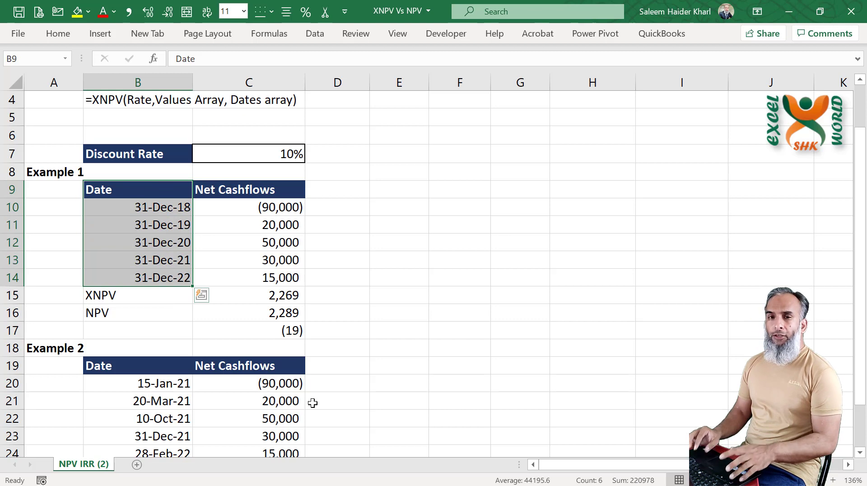
Copy Example 1's Date column B9:B14 including its heading.
click(200, 295)
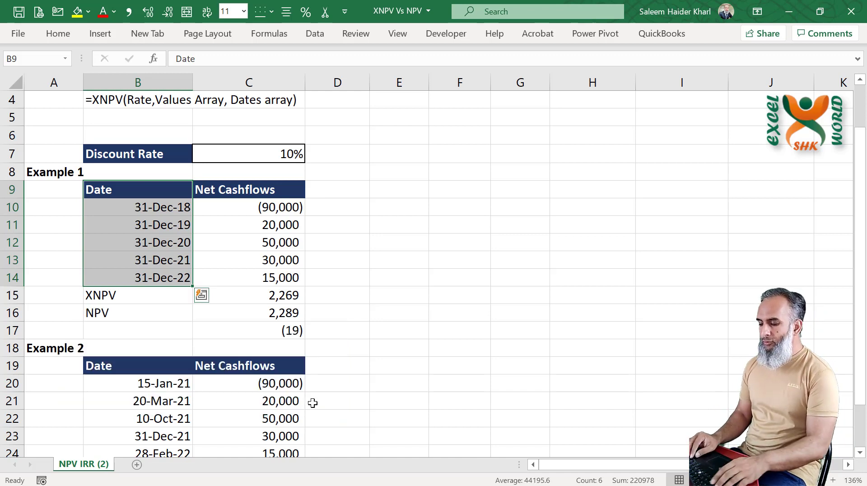
key(ctrl+c)
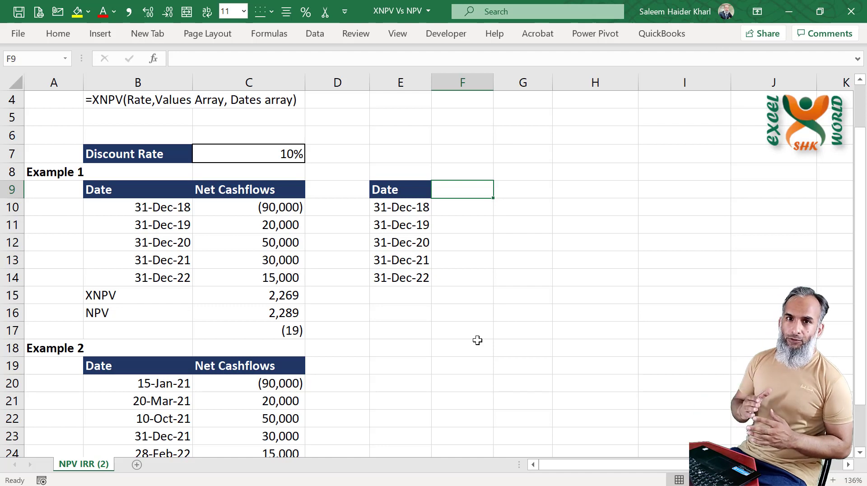
Paste dates into E9 and add a Days column =E11-E10 showing 365, 366, 365, 365.
text(D)
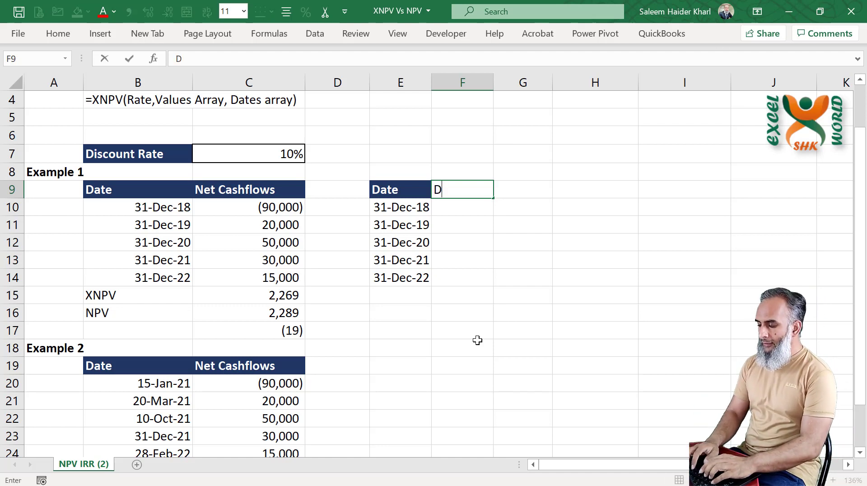
text(Days)
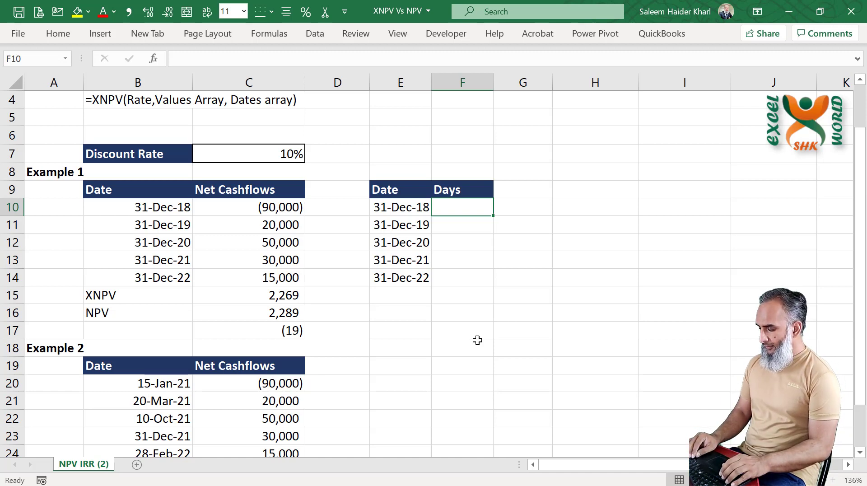
text(=E11-)
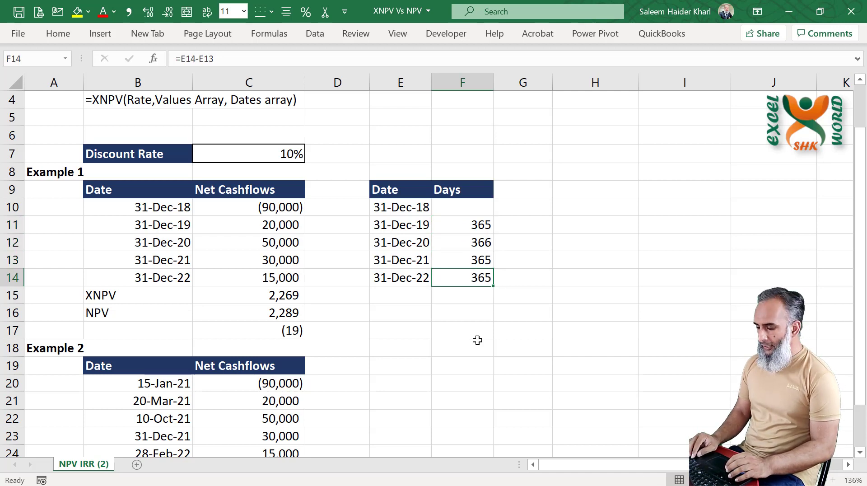
click(522, 189)
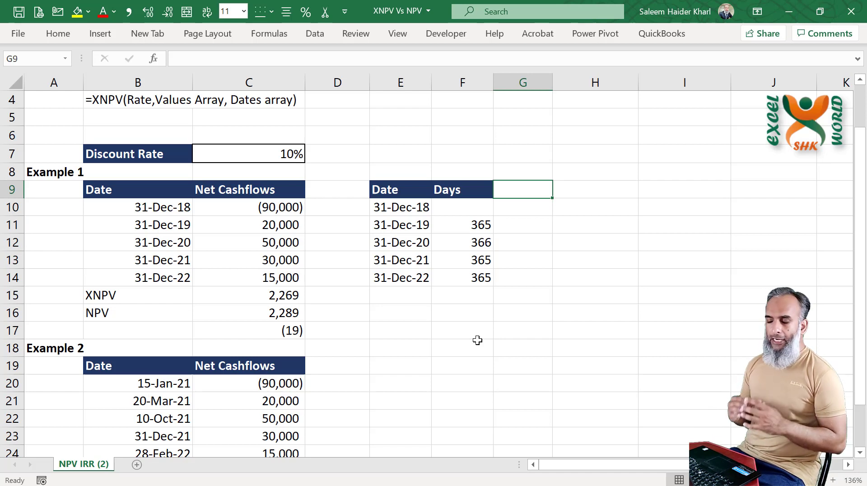
Add a wrapped Cumulative days column starting at 0 with =G10+F11 running to 1461.
text(Cumulative days)
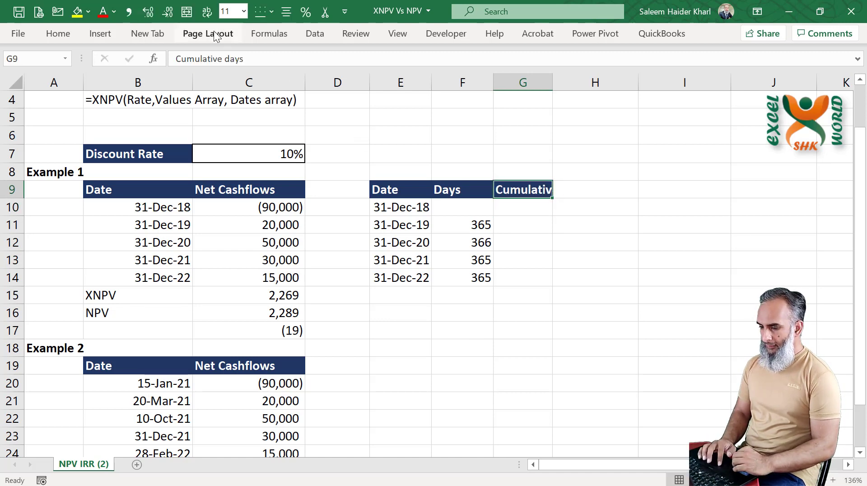
click(522, 225)
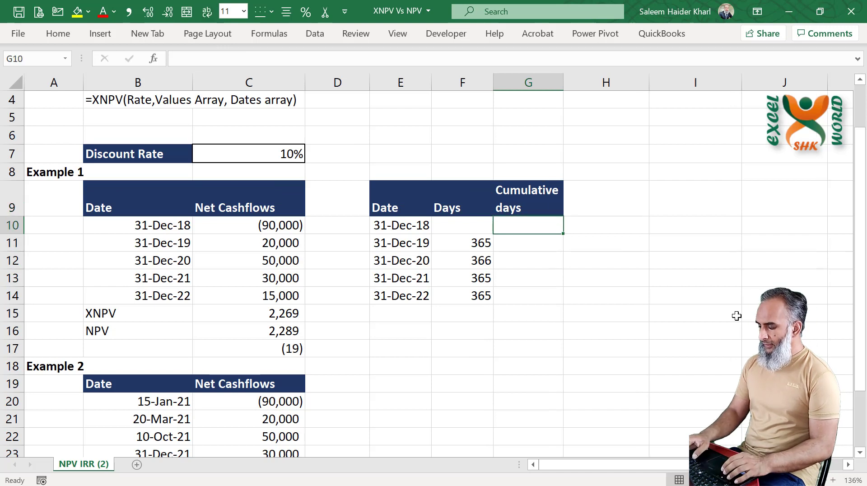
text(=)
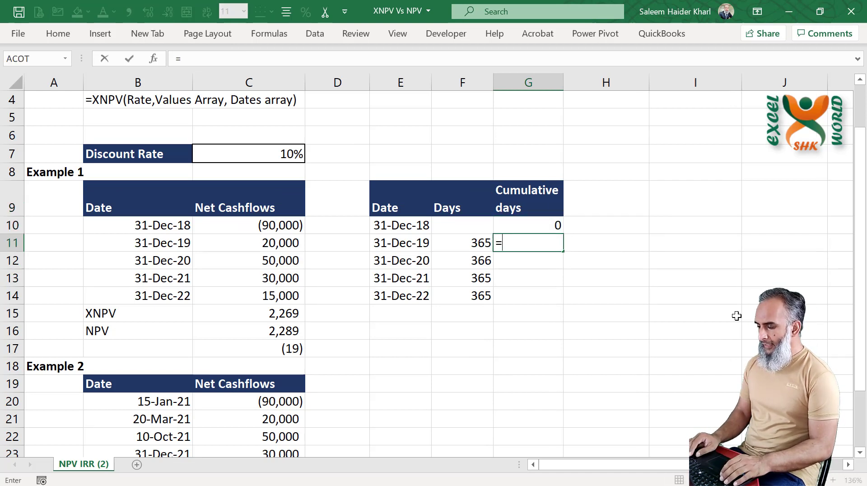
text(G10+F11)
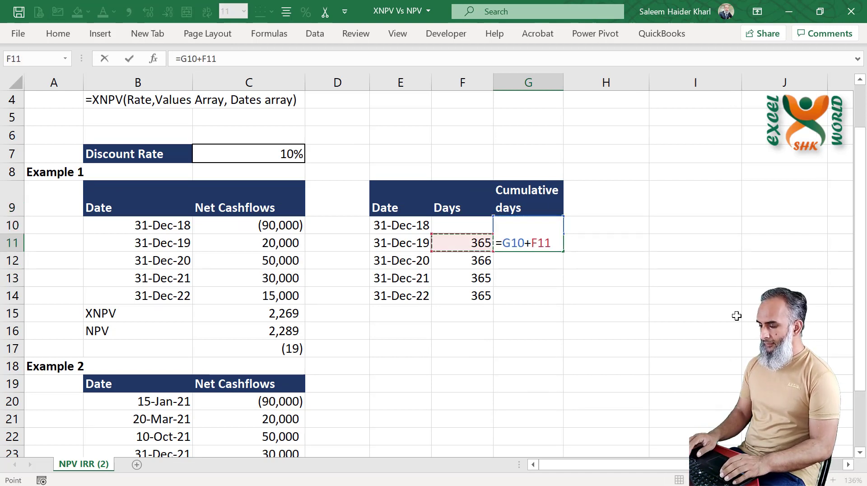
key(Enter)
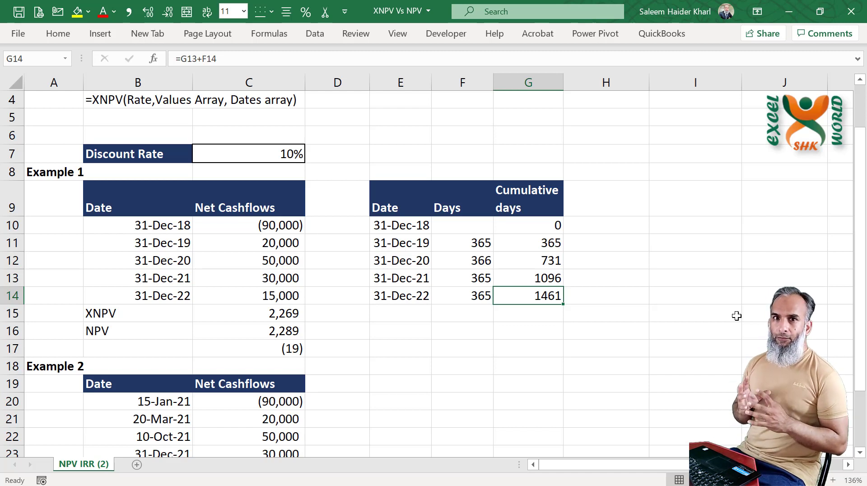
click(527, 198)
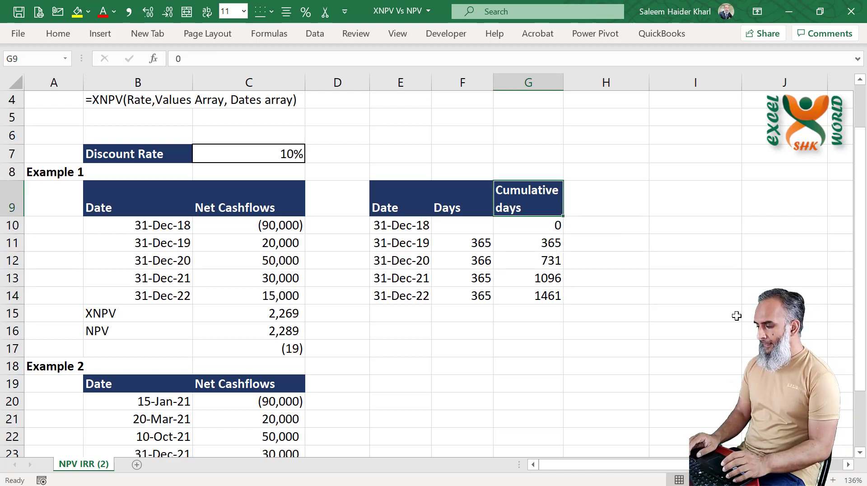
click(605, 197)
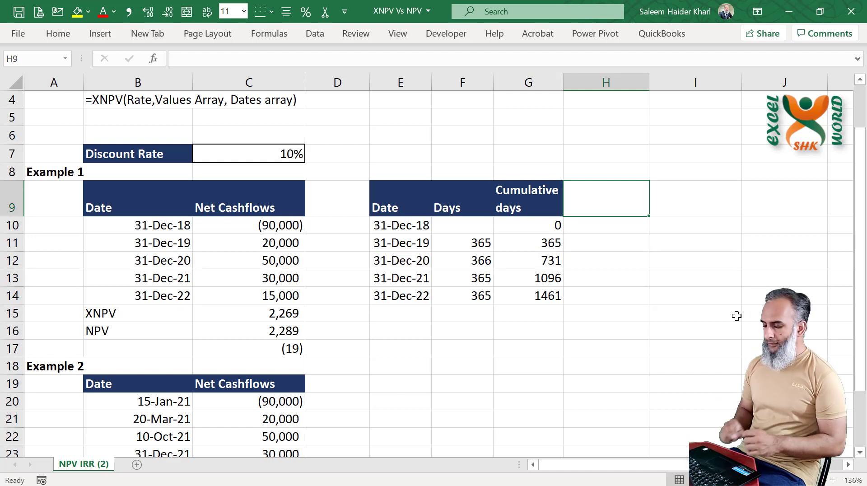
Add a Discount factor header in H9 wrapped onto two lines.
text(Discount factor)
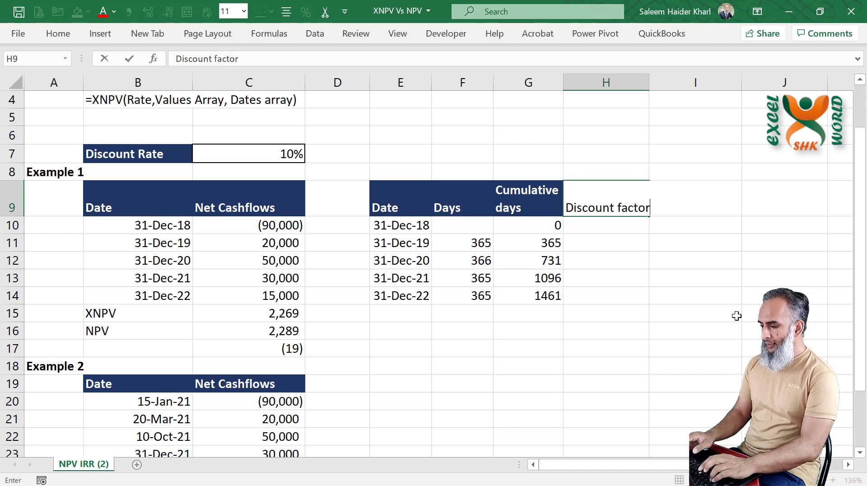
key(enter)
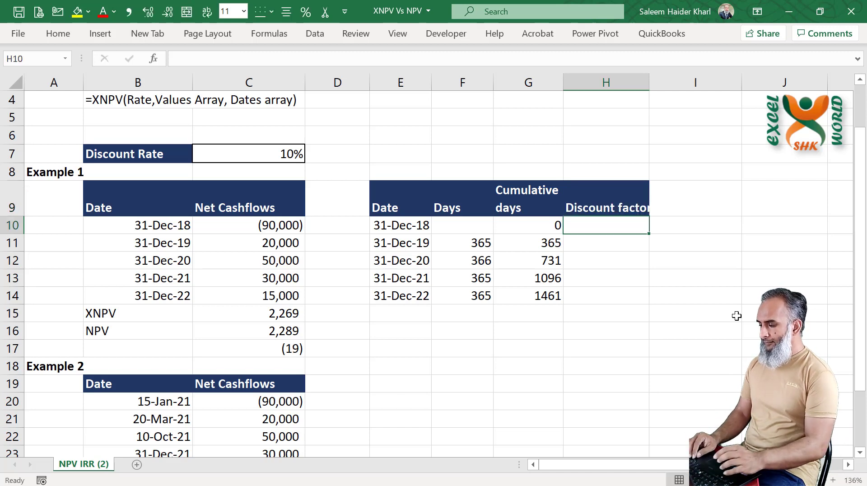
click(606, 198)
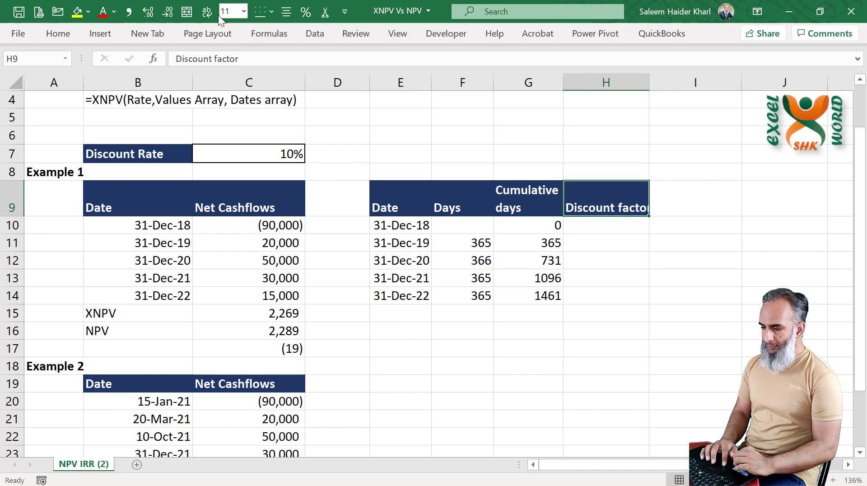
click(206, 11)
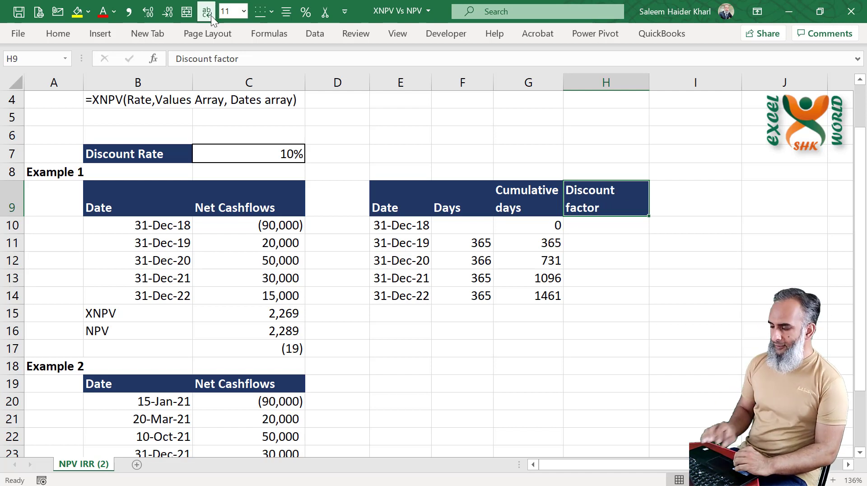
click(605, 225)
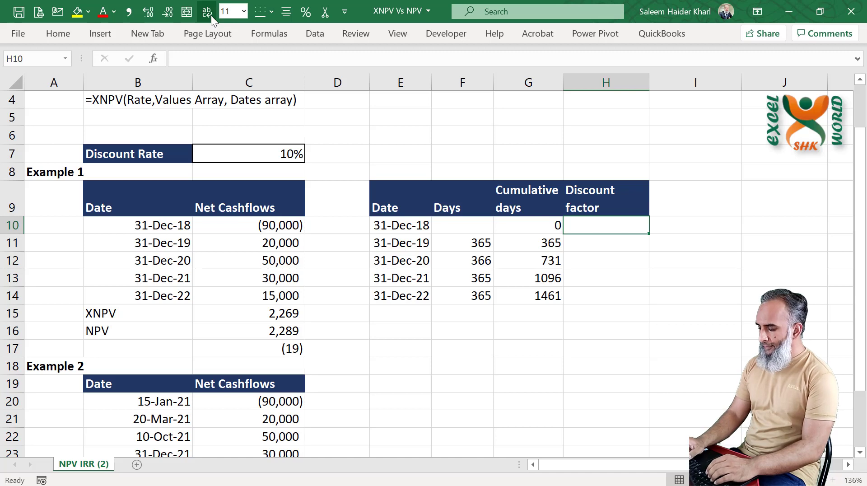
Enter =(1+$C$7)^-(G10/365) in H10 as the first discount factor.
text(=()
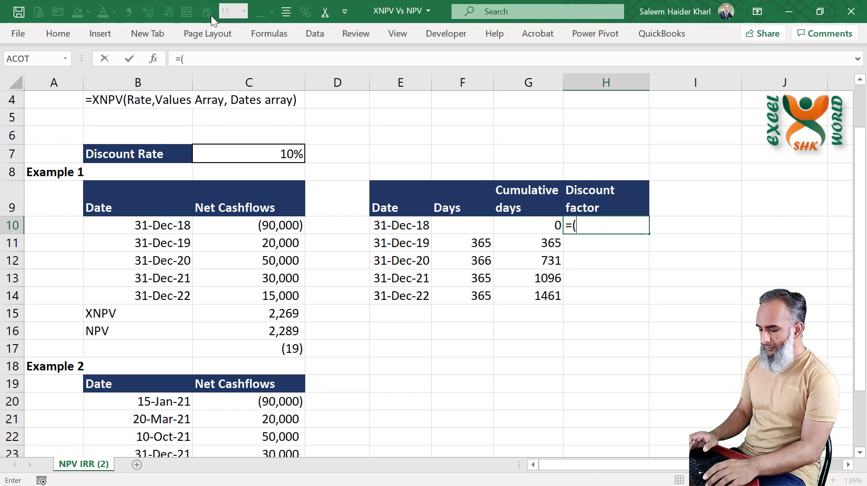
text(1+C7)
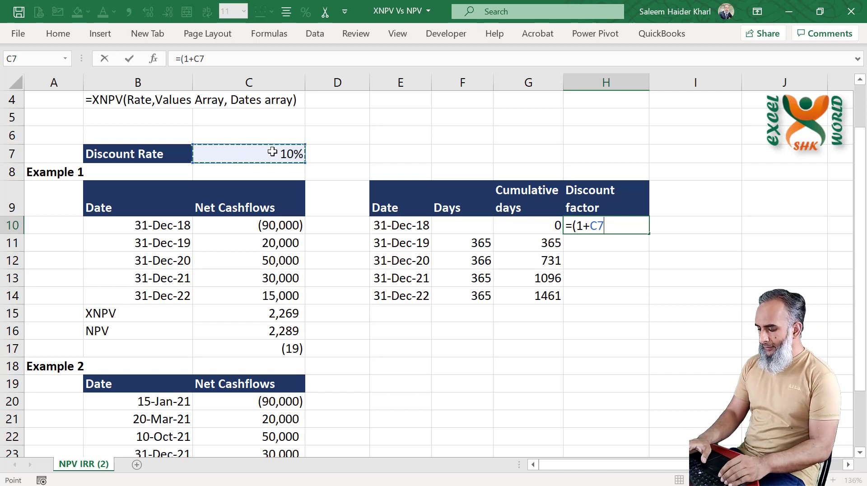
key(F4)
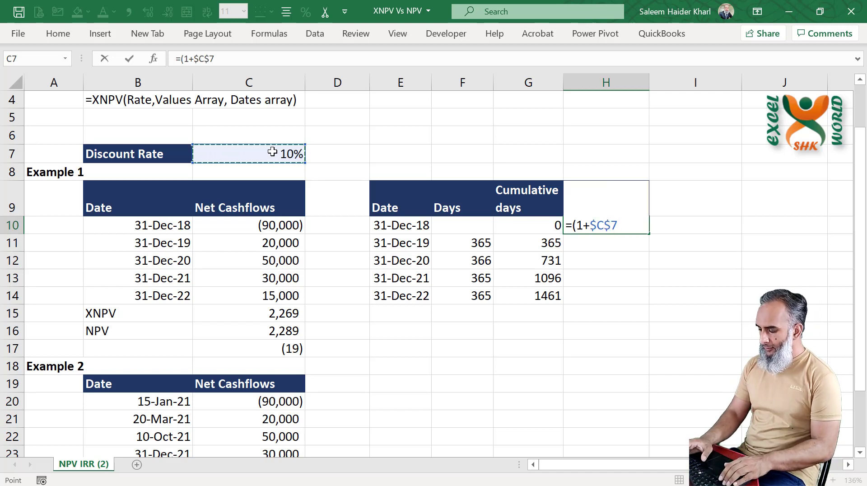
text(^)
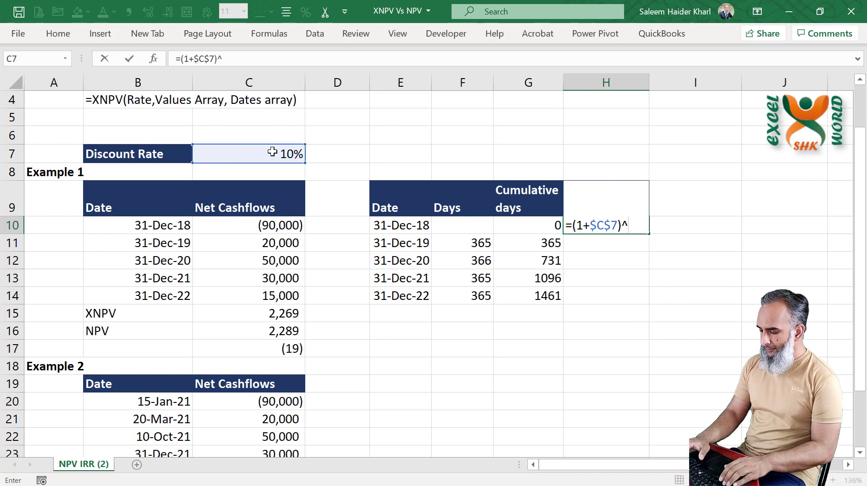
text(-()
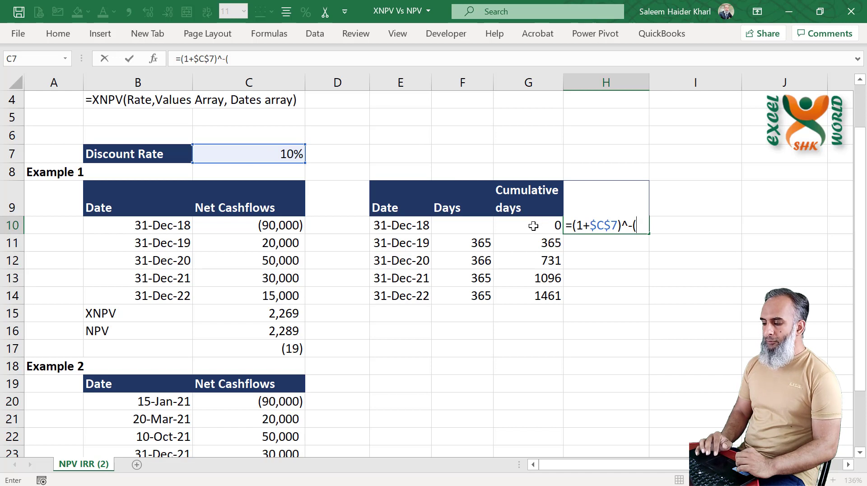
click(528, 225)
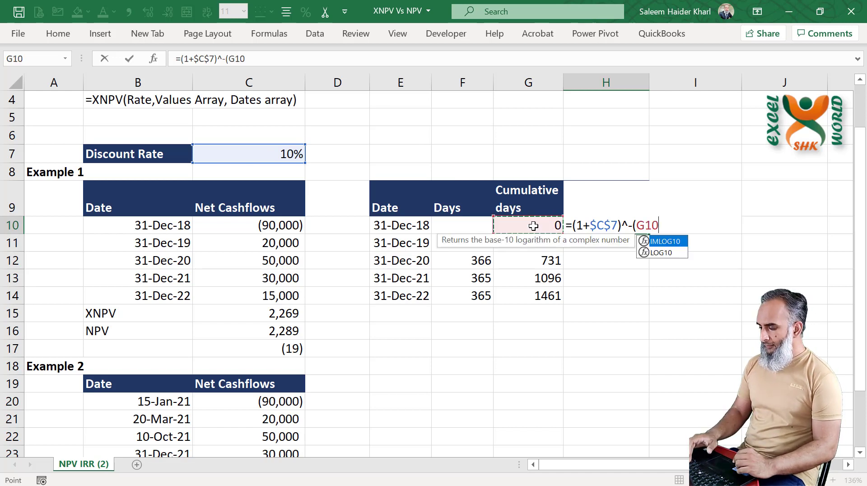
text(/365)
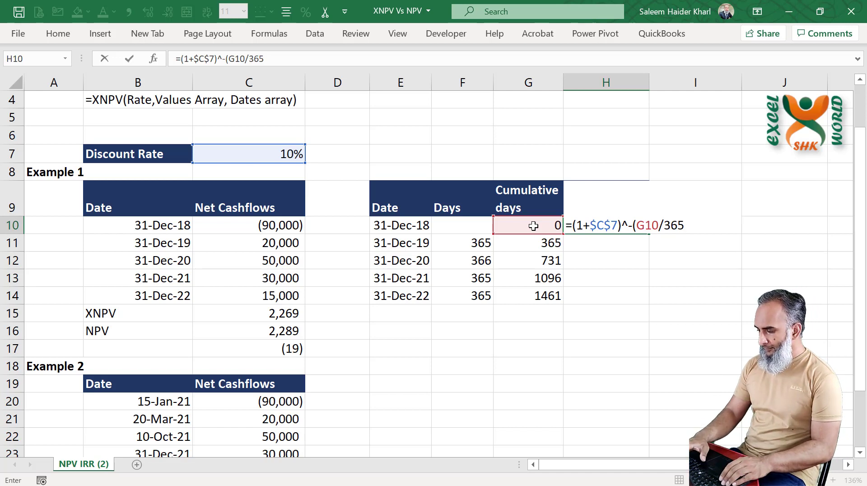
text())
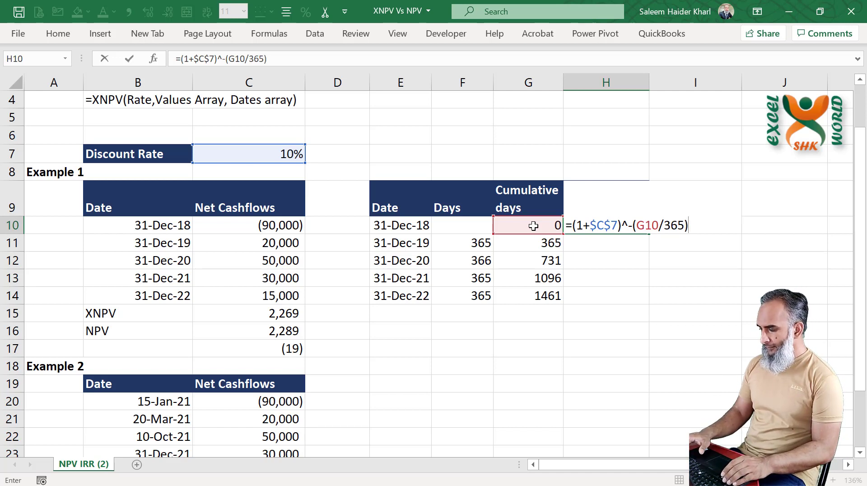
key(Enter)
text(Discount factor)
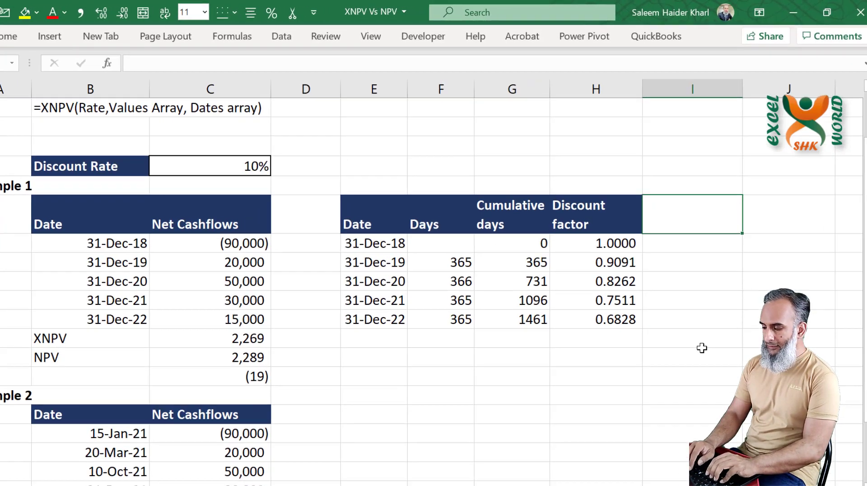
Add a Present Value column multiplying cash flow by discount factor, in Comma Style.
text(Present V)
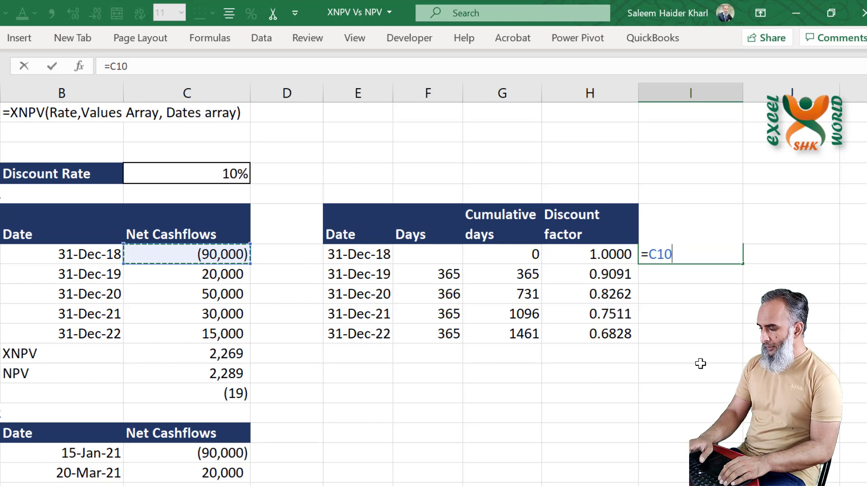
click(589, 254)
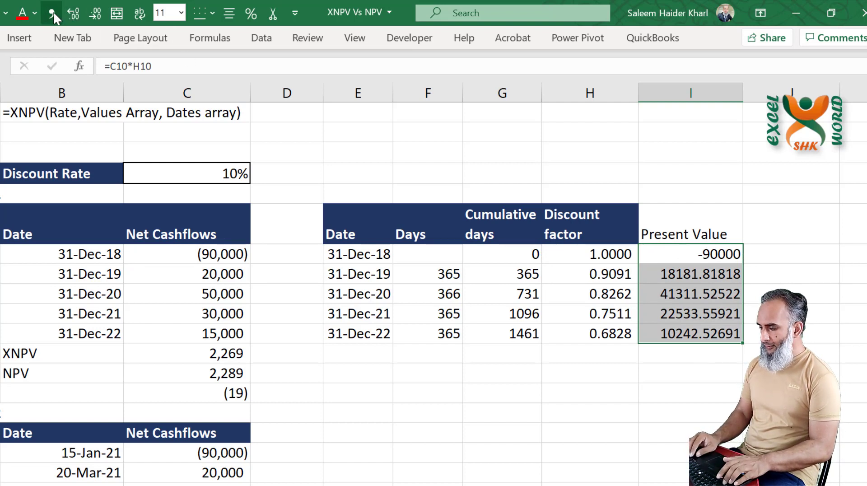
click(94, 13)
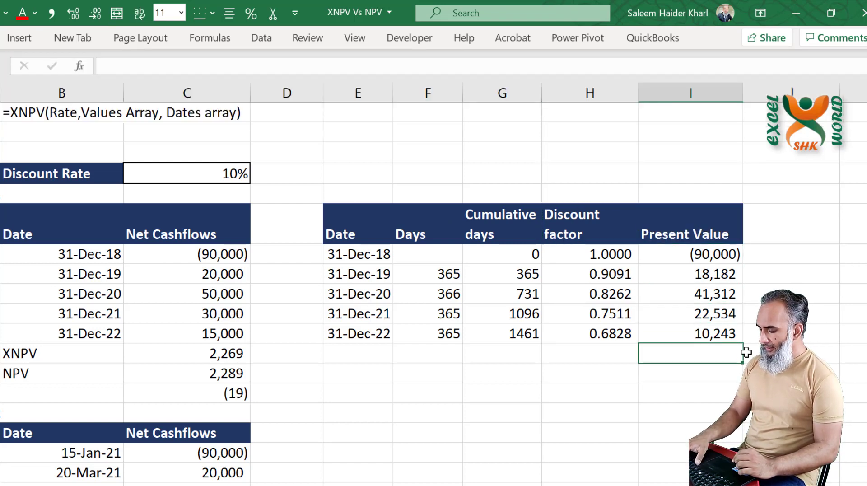
Total the present values with =SUM(I10:I14), giving 2,269 to match XNPV.
text(=SUM(I10:I14)
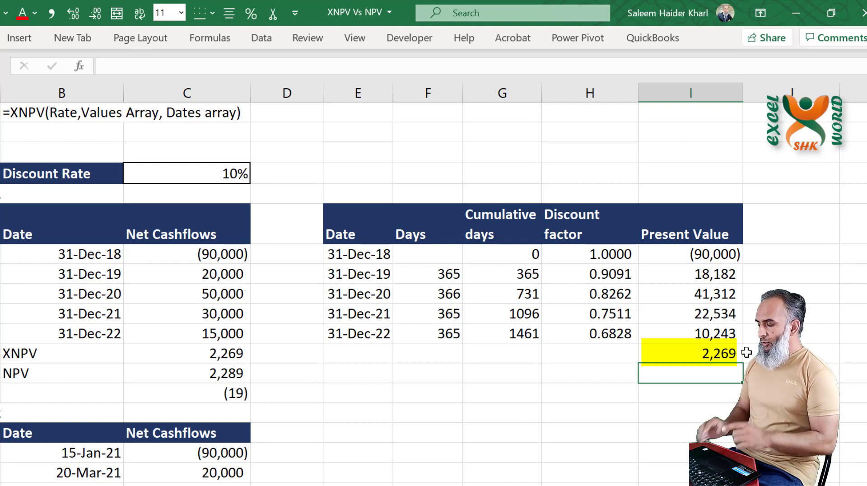
click(690, 353)
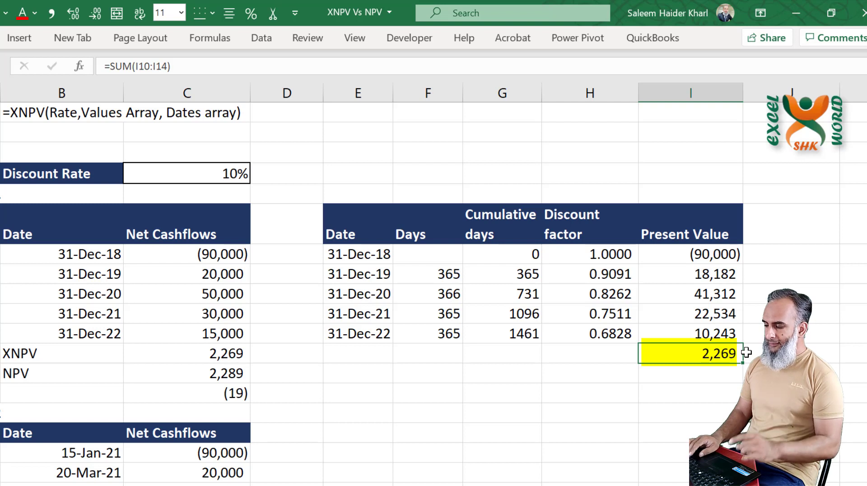
click(427, 294)
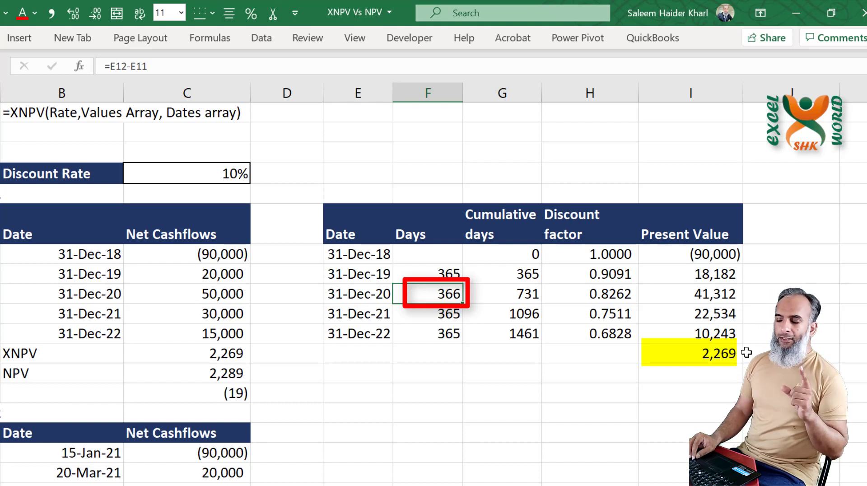
click(186, 353)
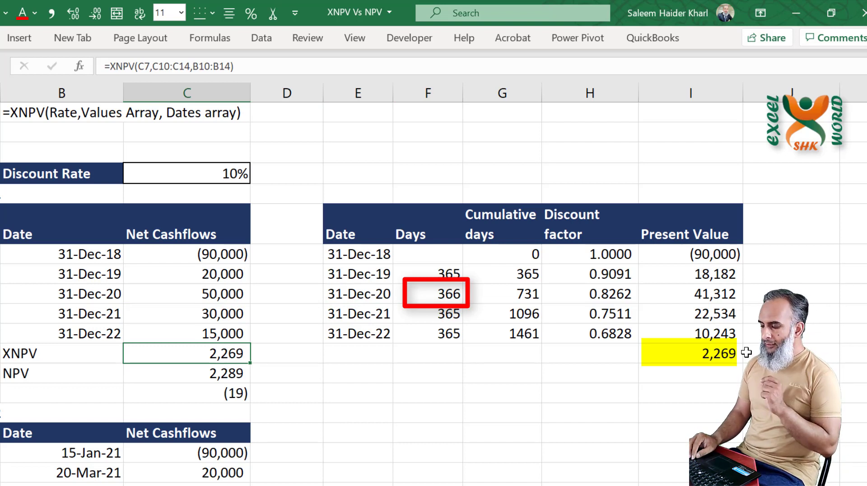
click(426, 294)
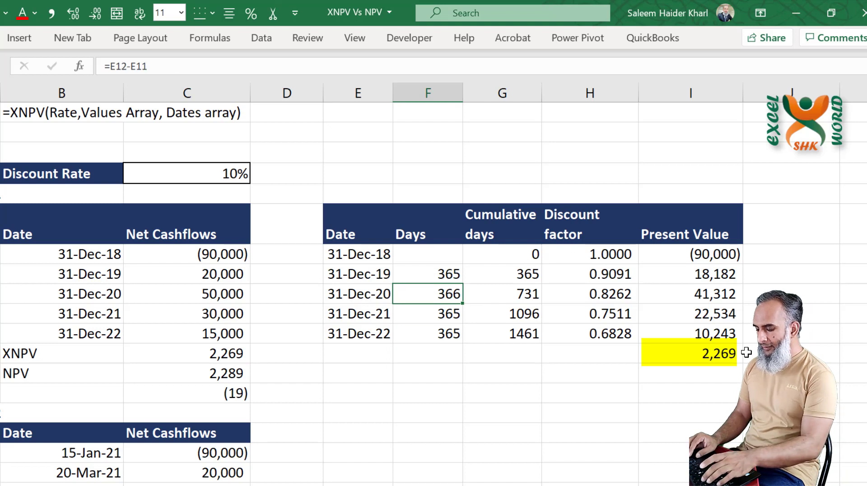
text(365)
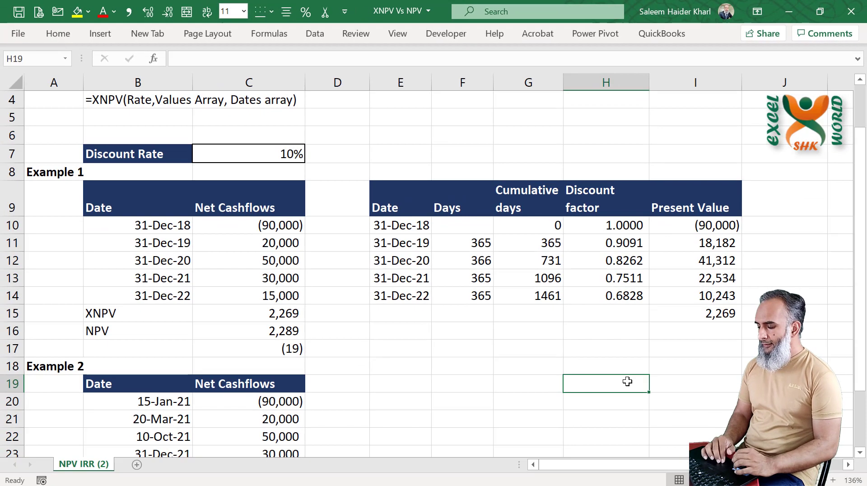
Scroll down to show the Example 2 table and its 17,149 XNPV result.
scroll(down, 3)
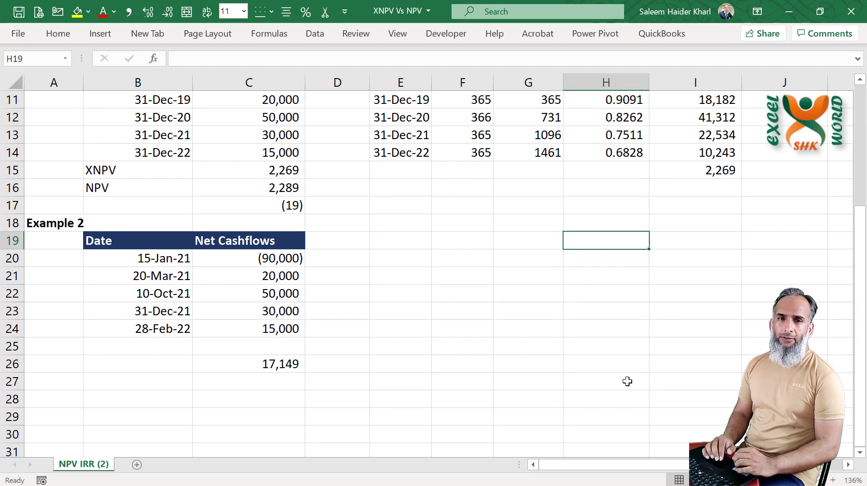
scroll(down, 3)
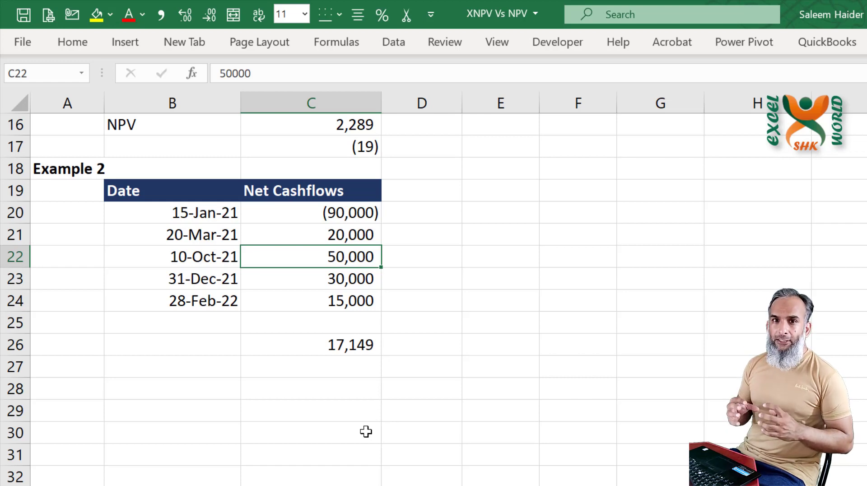
Delete the 10-Oct-21 date in B22 to get #NUM!, then re-enter 10-10-2021.
click(95, 11)
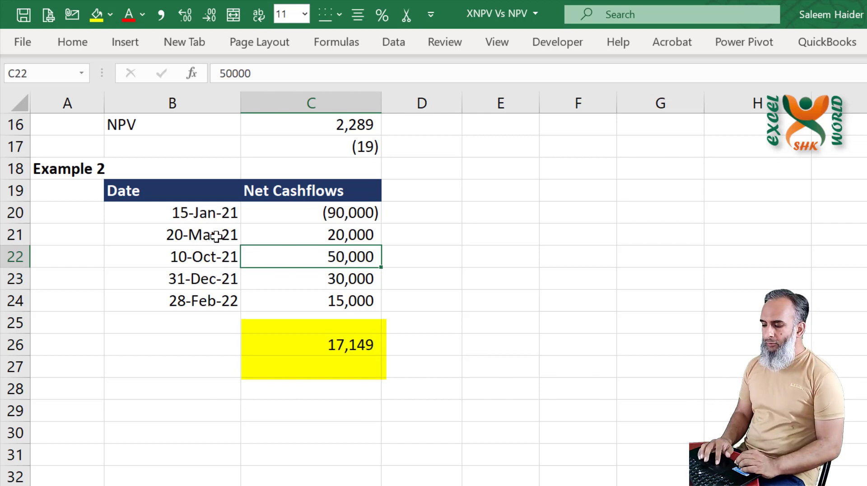
click(172, 257)
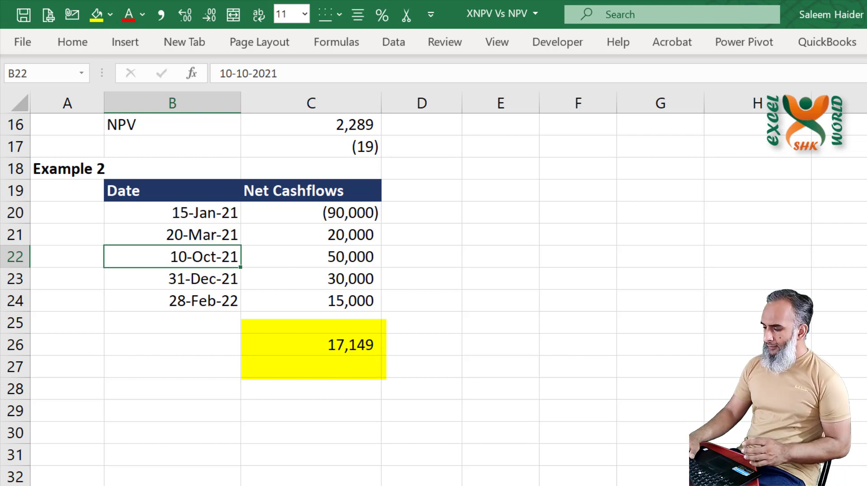
key(Delete)
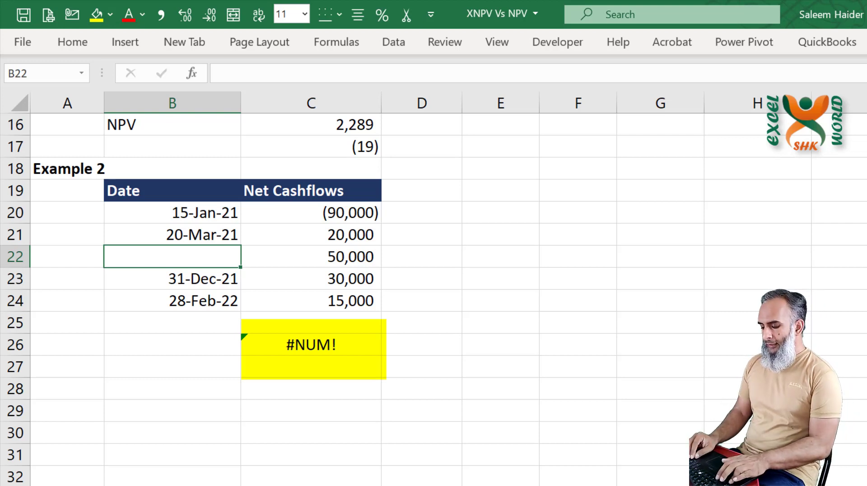
text(10-10-2021)
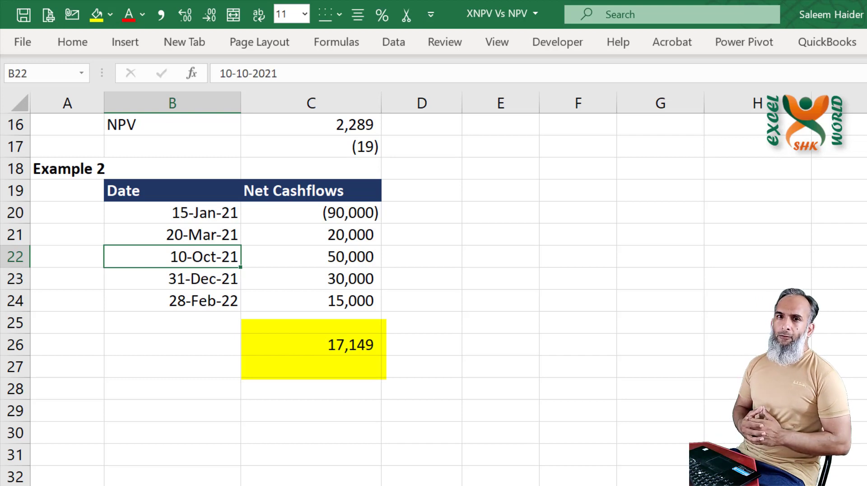